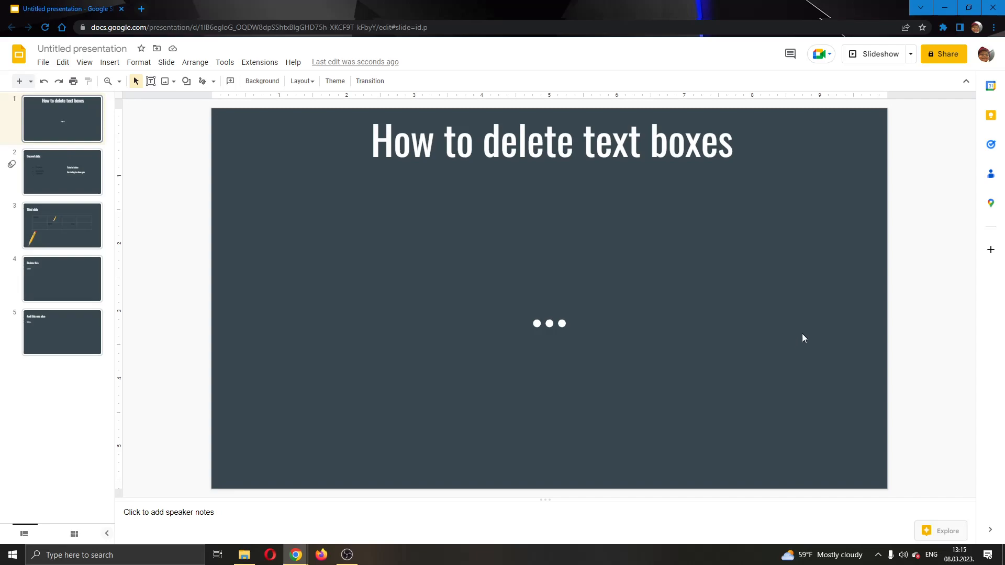
{"action": "mouse_move", "coordinate": [745, 295]}
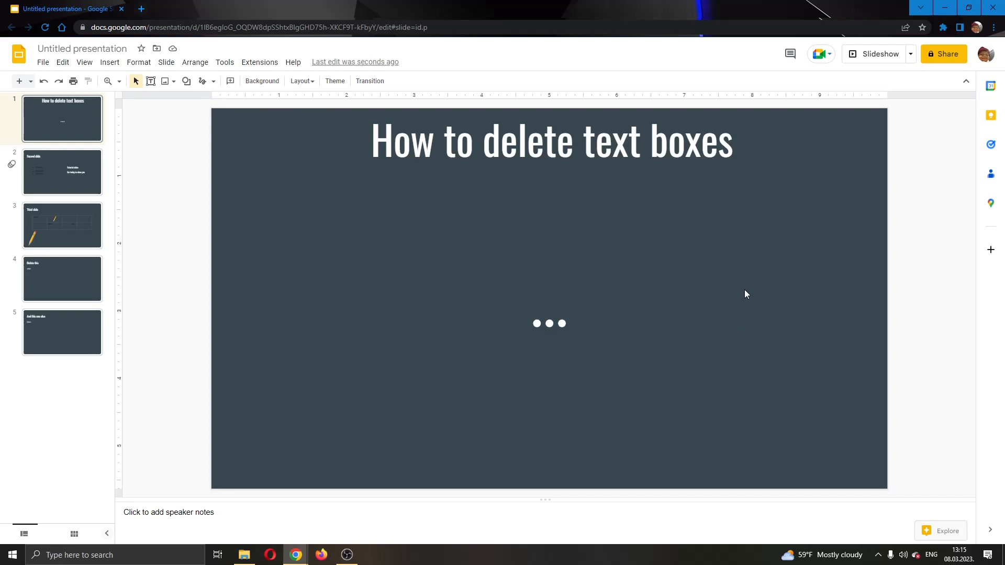
{"action": "mouse_move", "coordinate": [631, 162]}
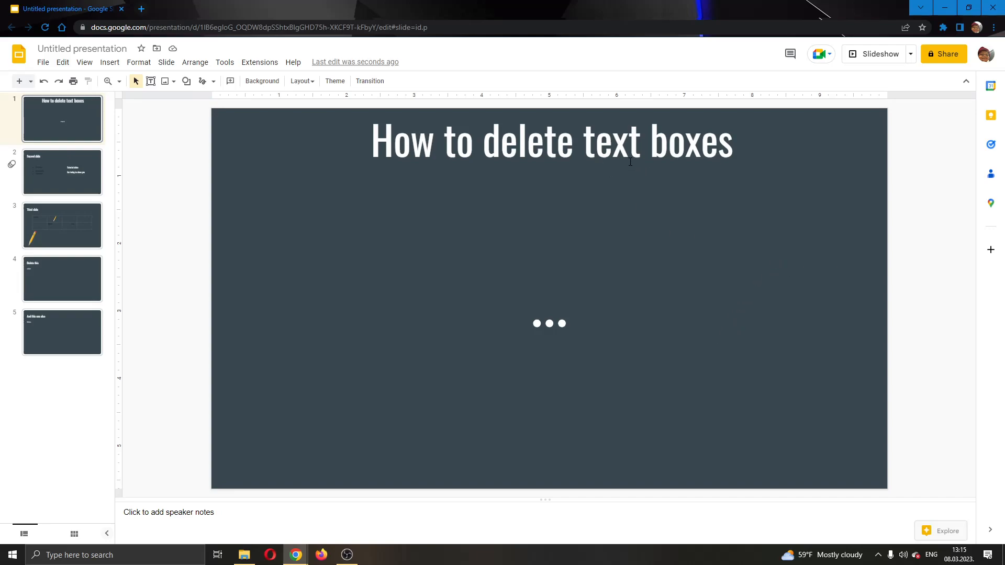
{"action": "mouse_move", "coordinate": [592, 254]}
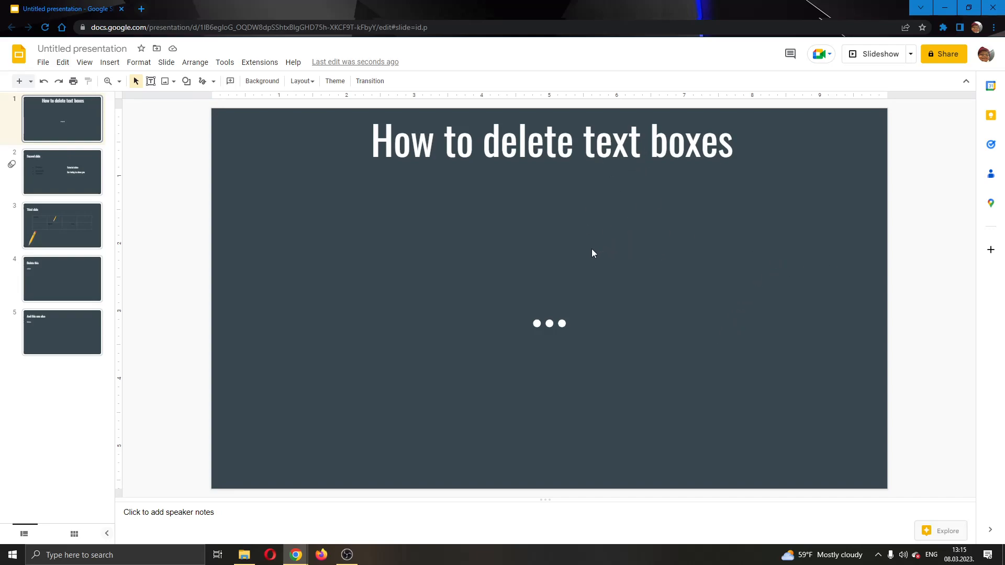
{"action": "mouse_move", "coordinate": [569, 289]}
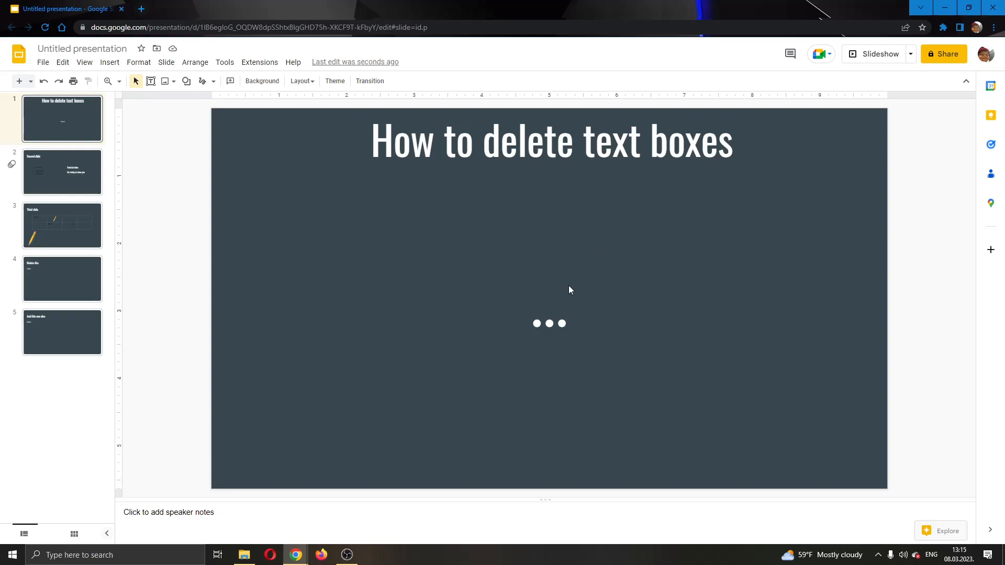
{"action": "mouse_move", "coordinate": [541, 270]}
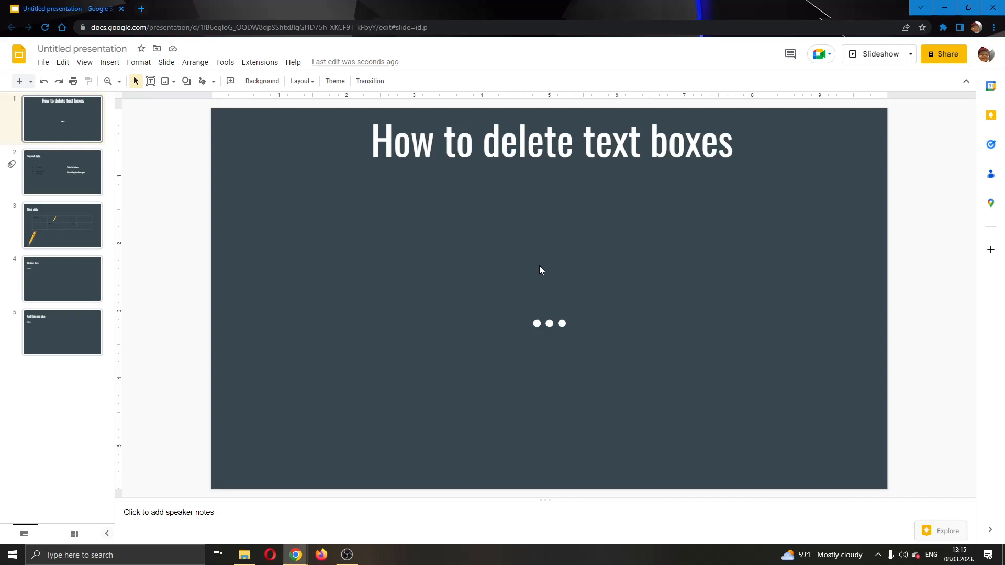
{"action": "mouse_move", "coordinate": [556, 227]}
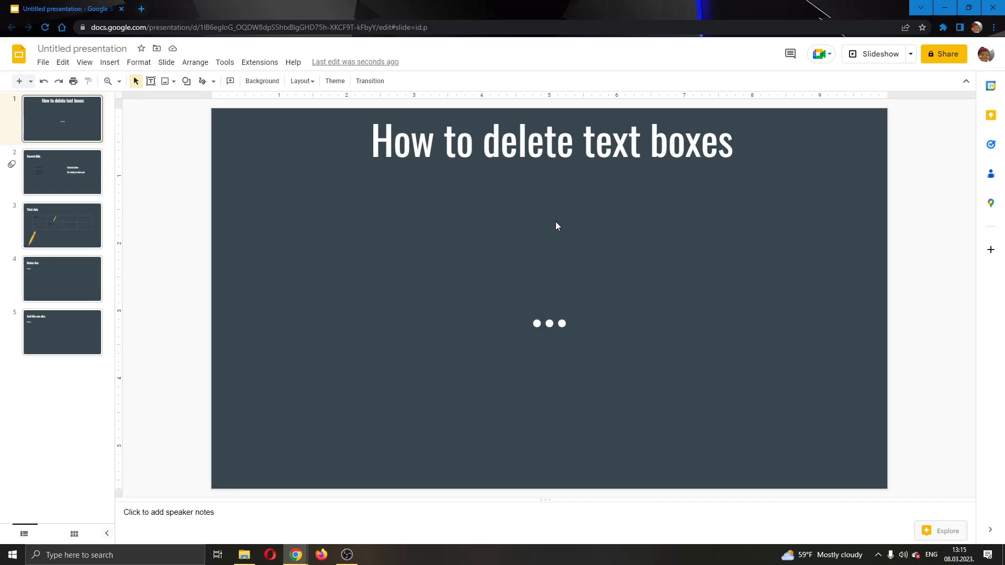
{"action": "mouse_move", "coordinate": [511, 151]}
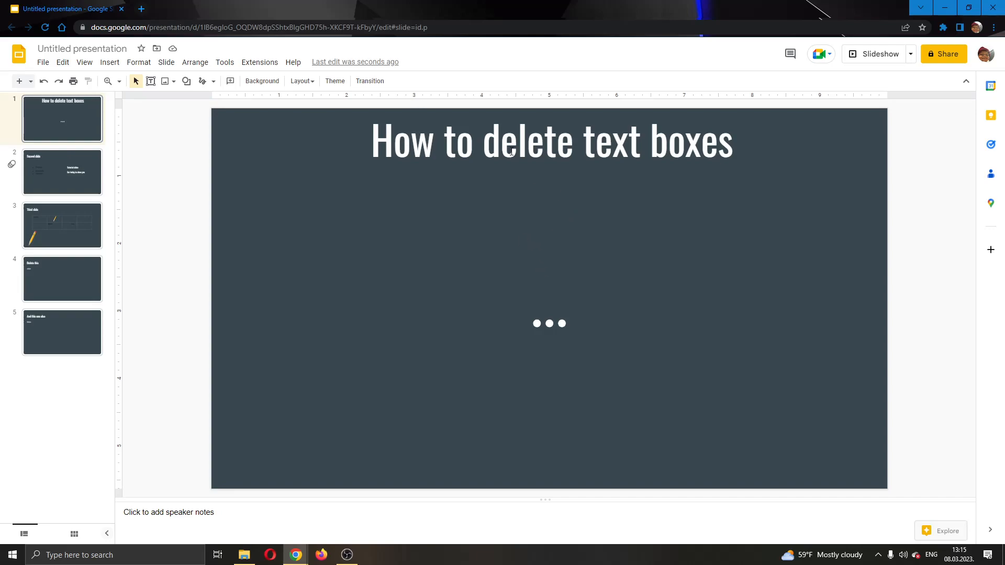
{"action": "mouse_move", "coordinate": [612, 169]}
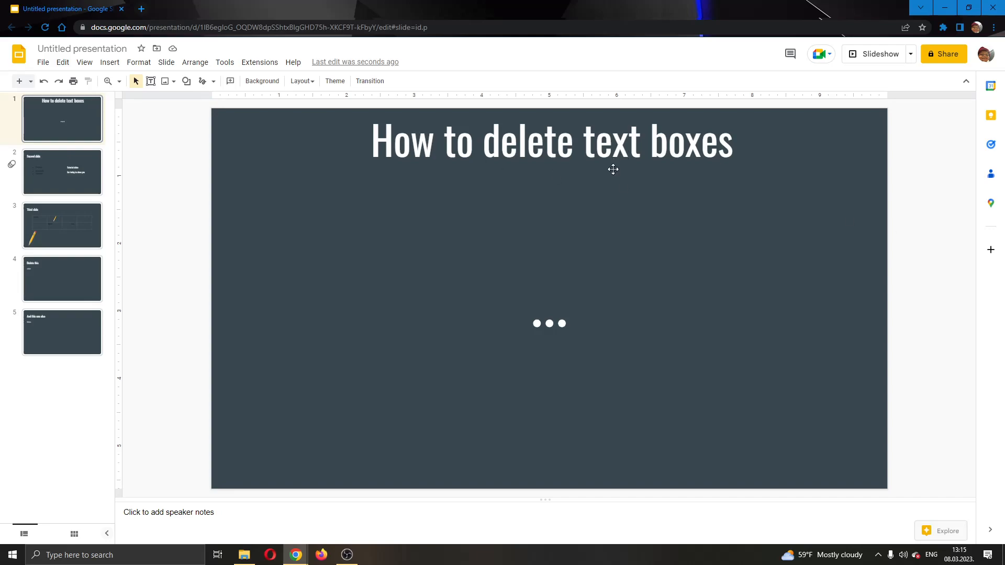
{"action": "mouse_move", "coordinate": [109, 62]}
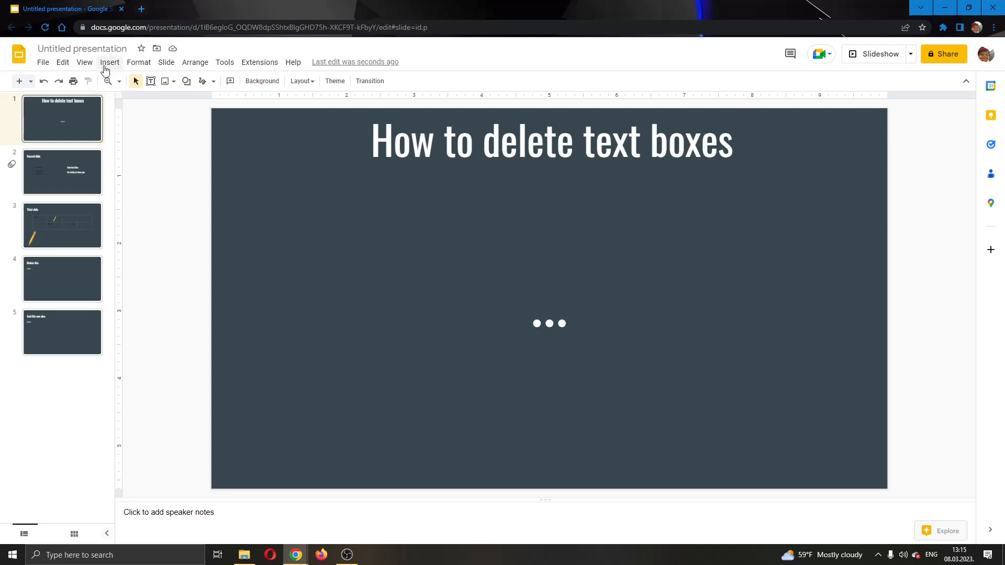
{"action": "mouse_move", "coordinate": [442, 194]}
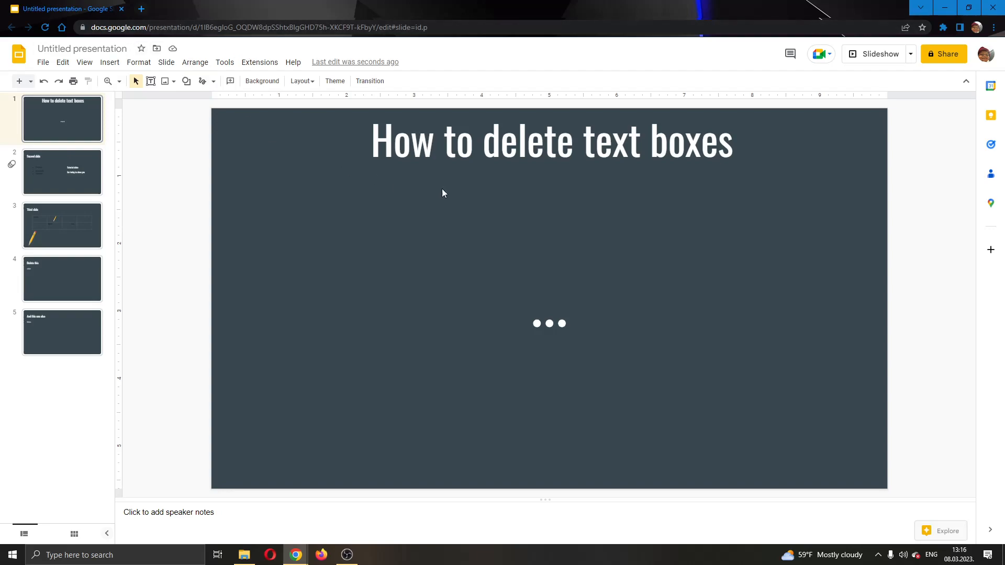
{"action": "mouse_move", "coordinate": [796, 199]}
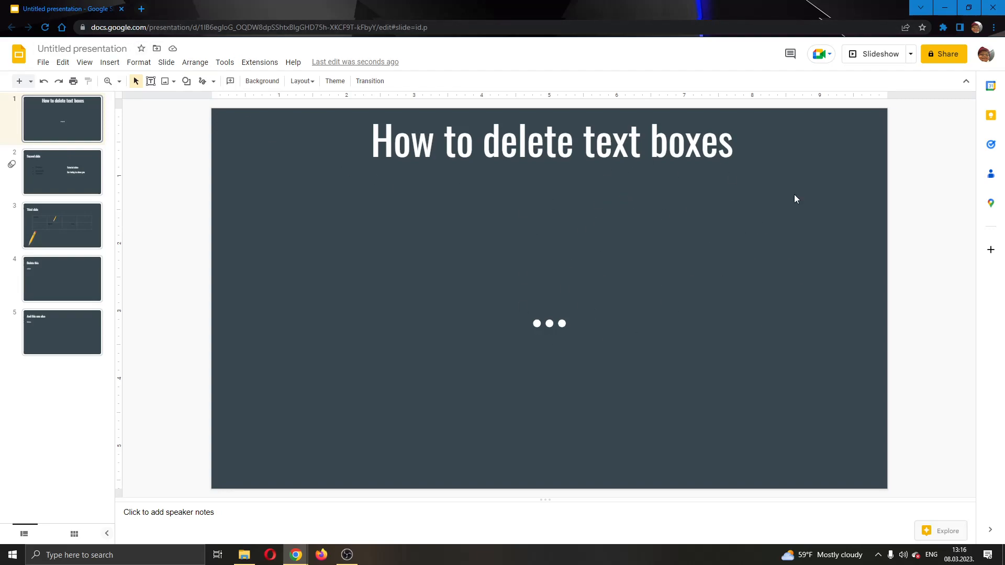
{"action": "mouse_move", "coordinate": [579, 204]}
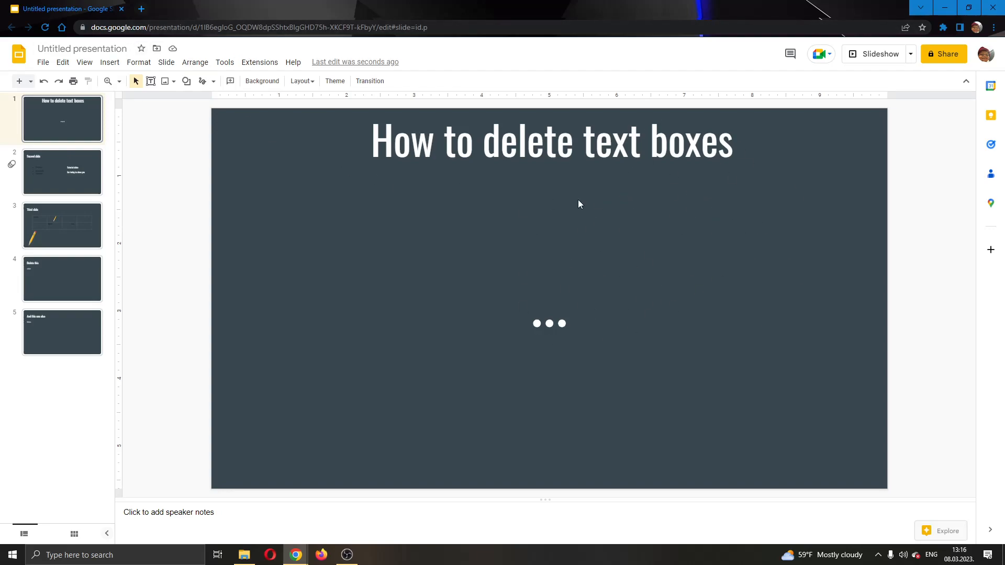
{"action": "mouse_move", "coordinate": [506, 300]}
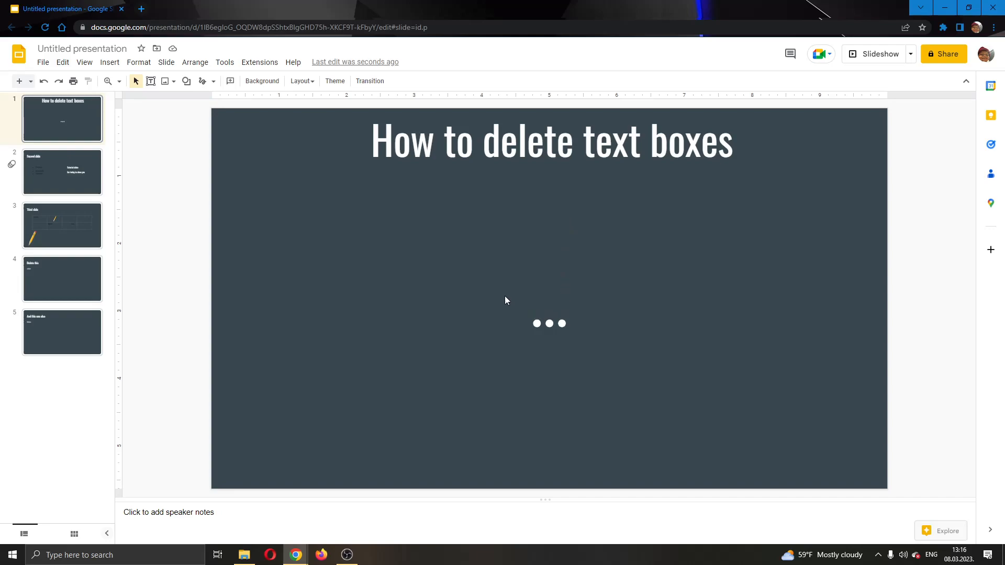
{"action": "mouse_move", "coordinate": [381, 218]}
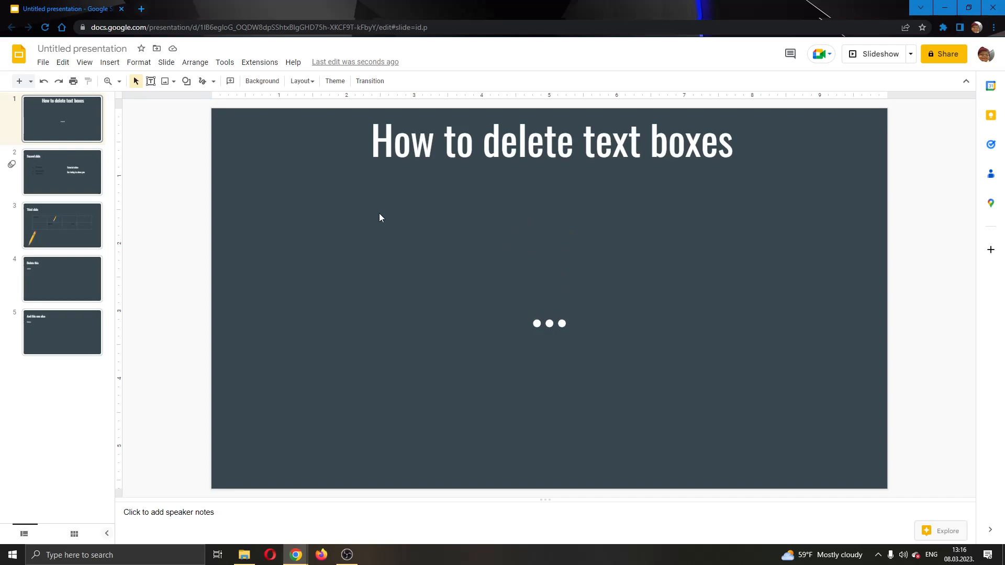
{"action": "mouse_move", "coordinate": [82, 49]}
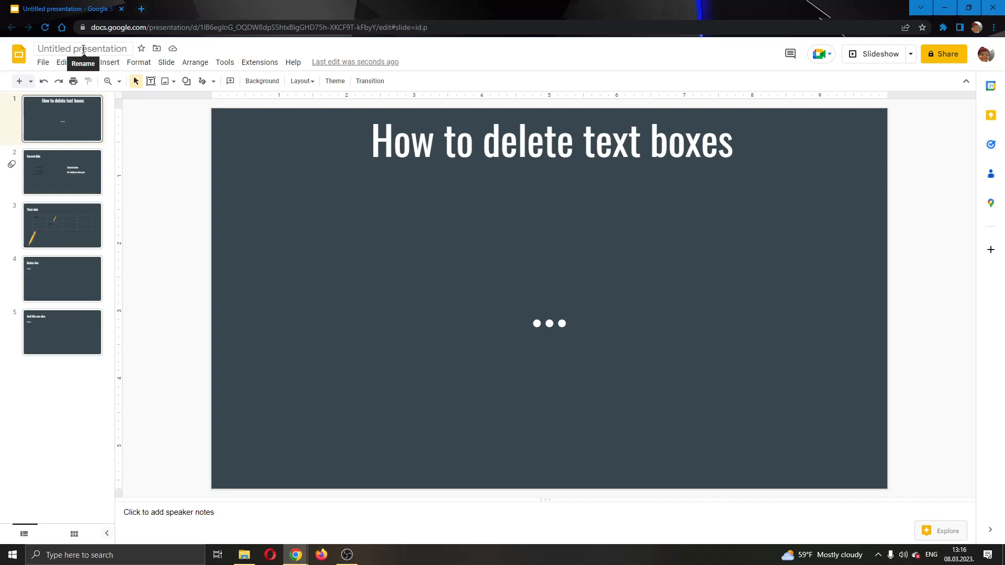
{"action": "mouse_move", "coordinate": [58, 129]}
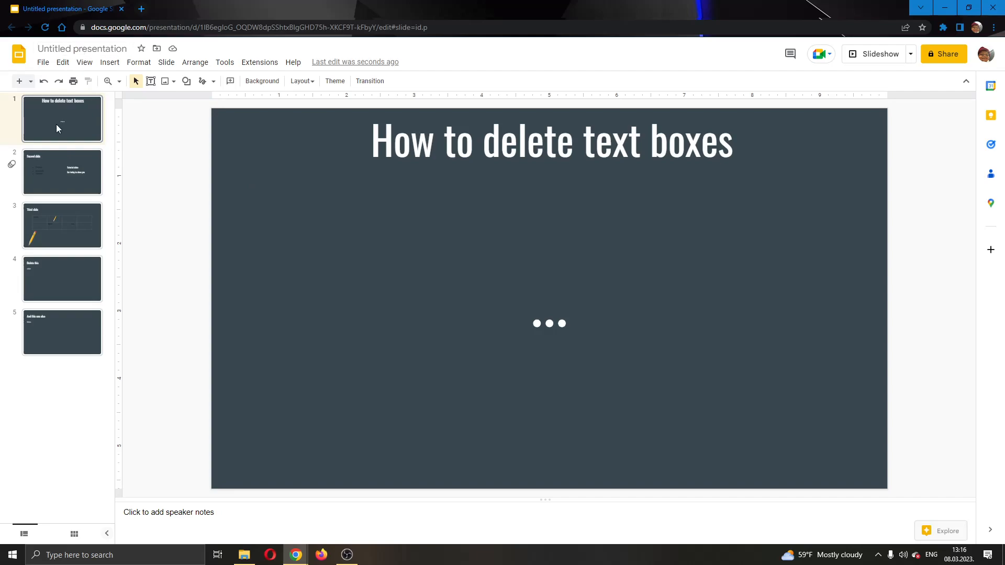
- Place a new text box reading 'Tutorial' above the Tutorial video text on slide two
{"action": "left_click", "coordinate": [62, 171]}
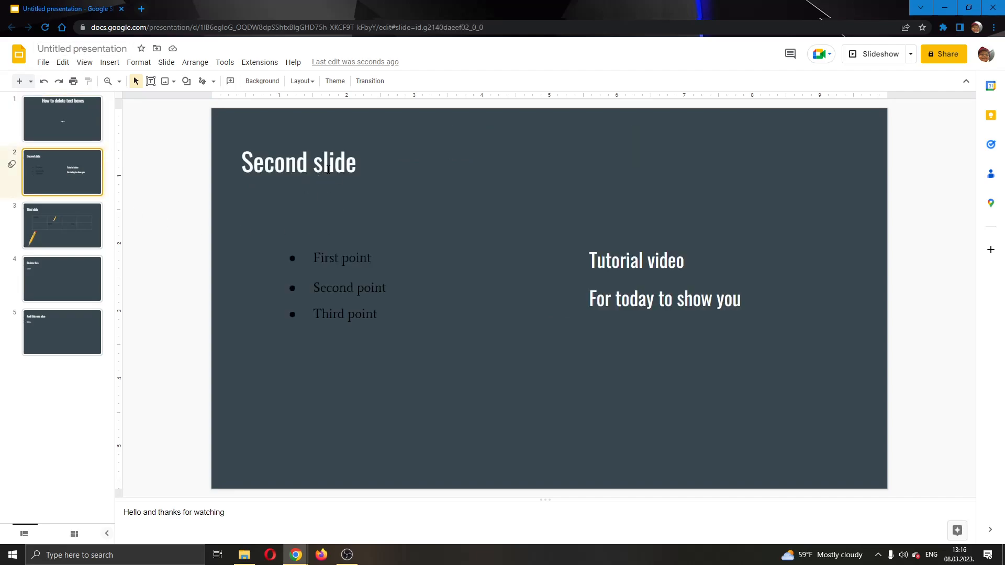
{"action": "left_click", "coordinate": [63, 225]}
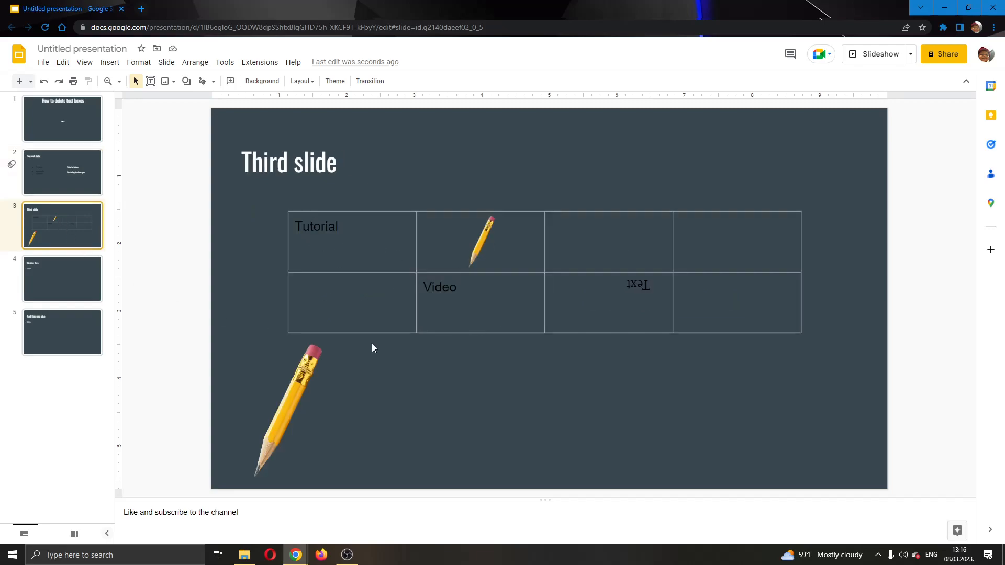
{"action": "left_click", "coordinate": [63, 171]}
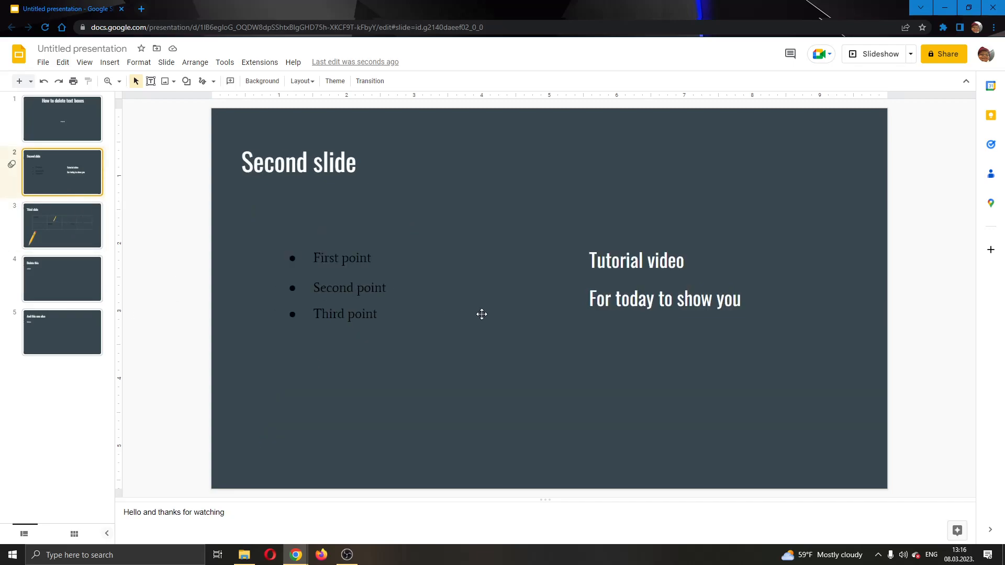
{"action": "mouse_move", "coordinate": [637, 358]}
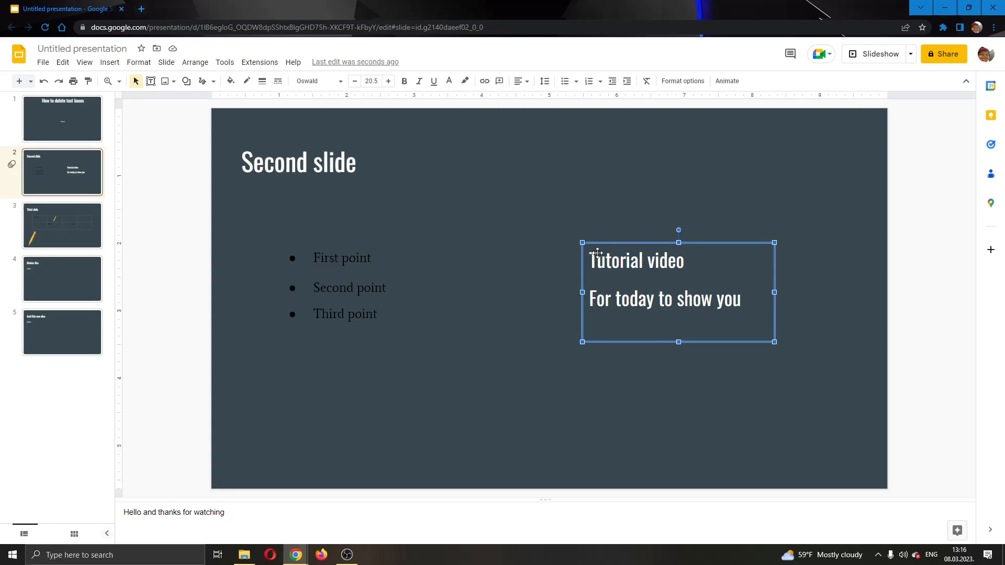
{"action": "left_click", "coordinate": [417, 416]}
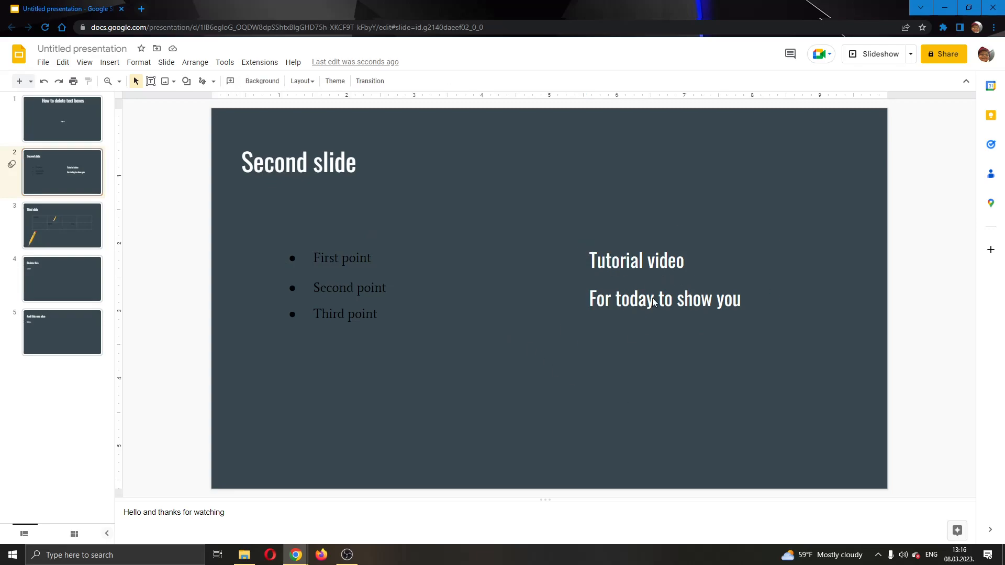
{"action": "mouse_move", "coordinate": [507, 209]}
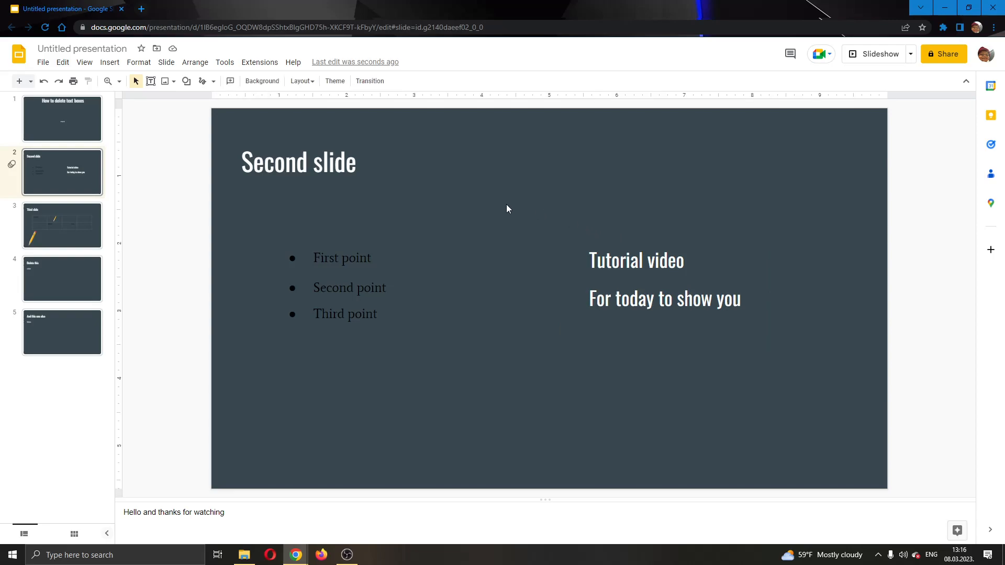
{"action": "mouse_move", "coordinate": [151, 81]}
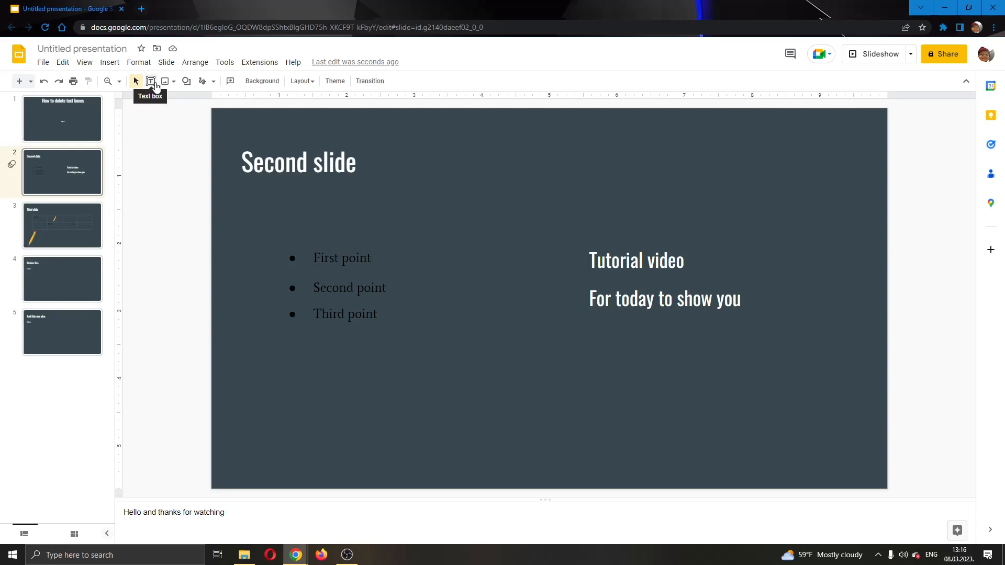
{"action": "mouse_move", "coordinate": [151, 84]}
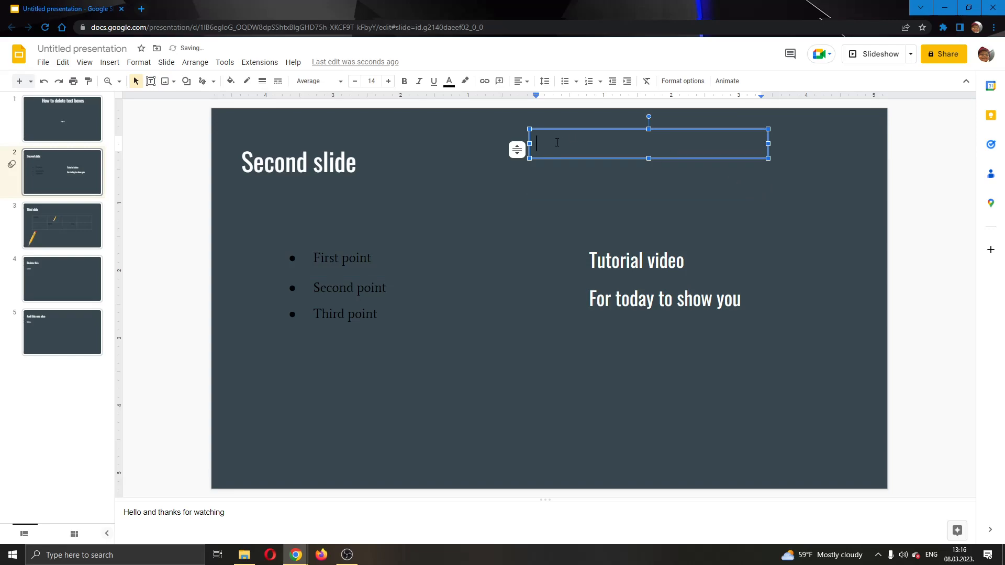
{"action": "type", "text": "Tutorial"}
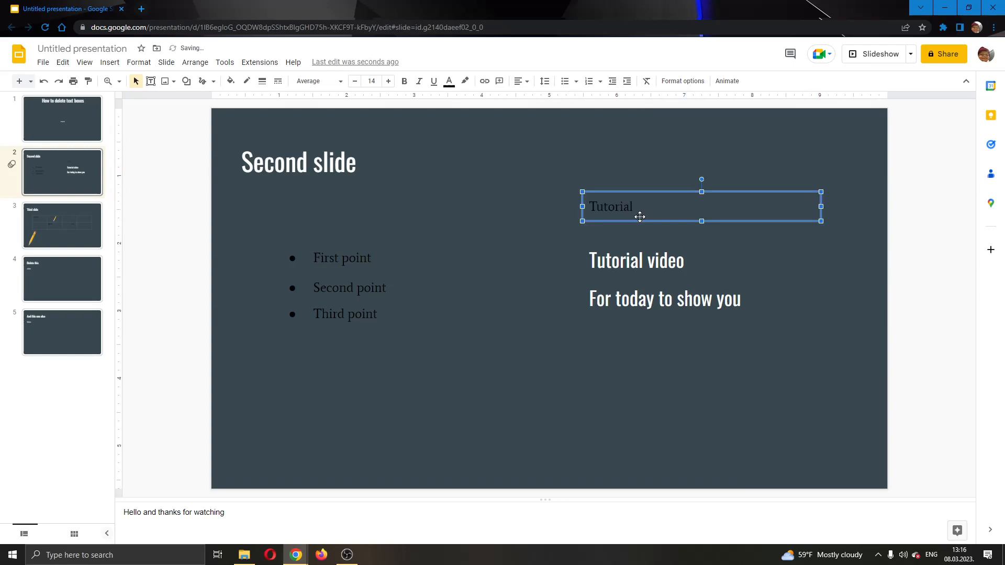
{"action": "mouse_move", "coordinate": [748, 277]}
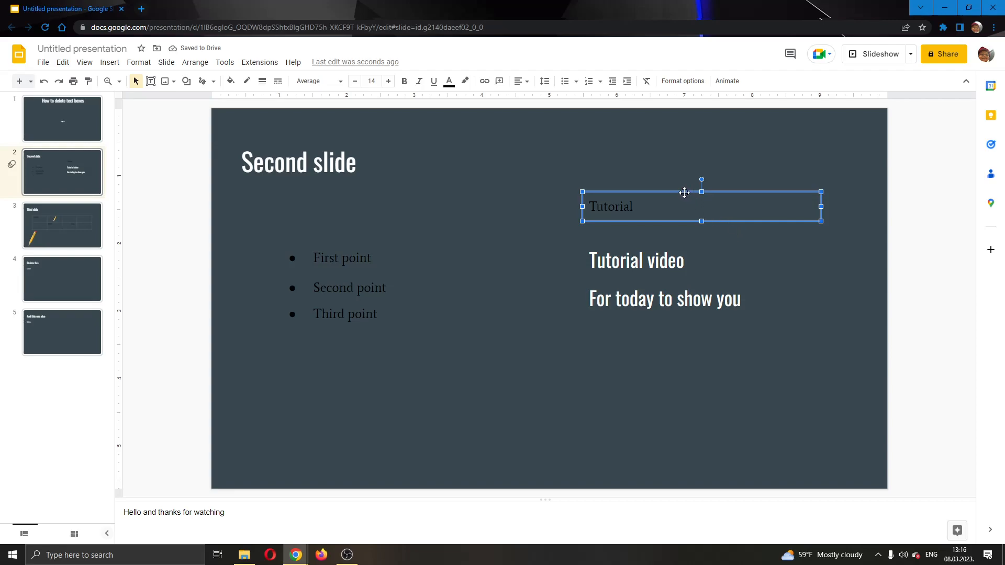
- Delete the new 'Tutorial' box via its context menu, then select the Tutorial video box
{"action": "right_click", "coordinate": [683, 193]}
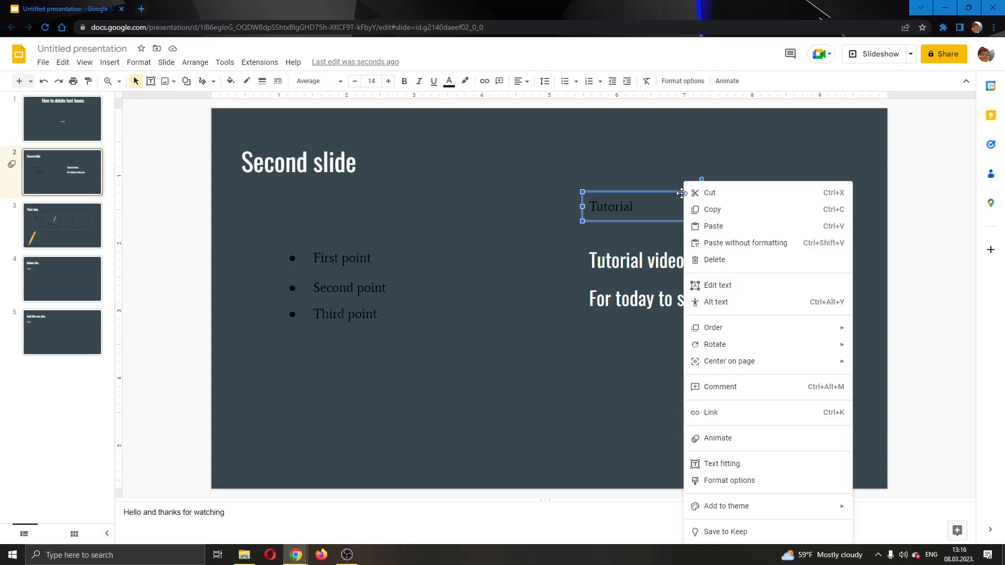
{"action": "mouse_move", "coordinate": [714, 264]}
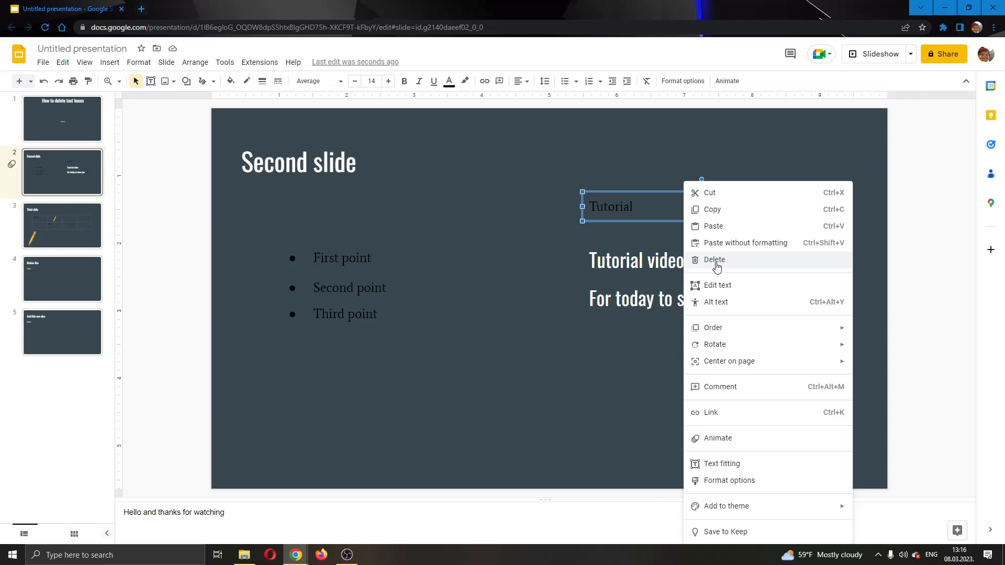
{"action": "mouse_move", "coordinate": [742, 266]}
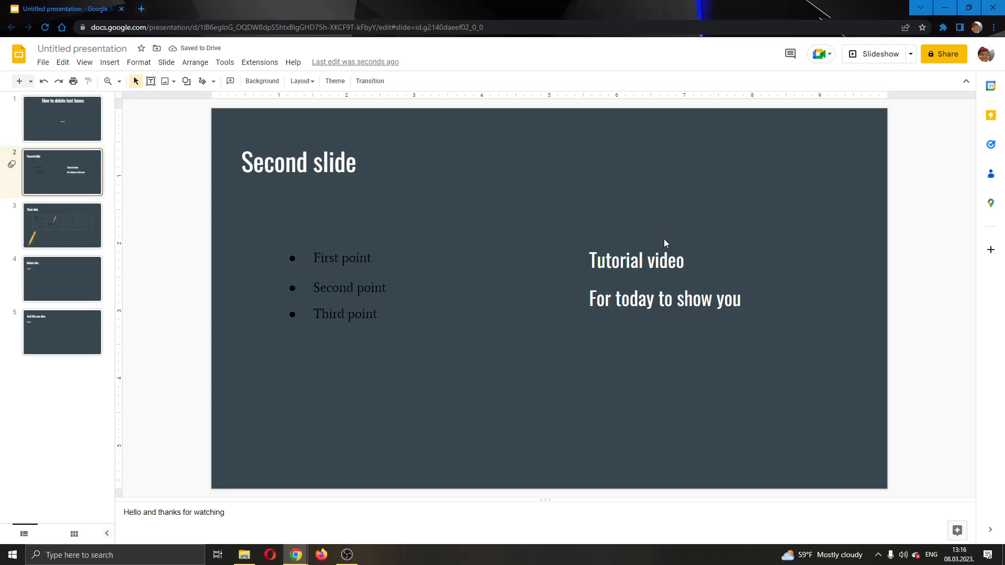
{"action": "left_click", "coordinate": [665, 261]}
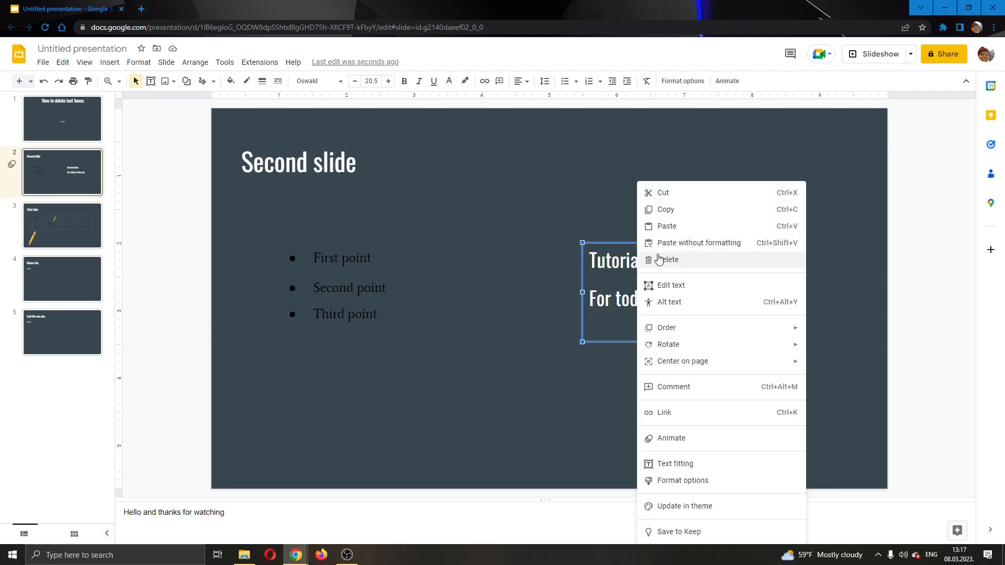
- Delete the Tutorial video text box, leaving only the title and bullet list
{"action": "left_click", "coordinate": [669, 259]}
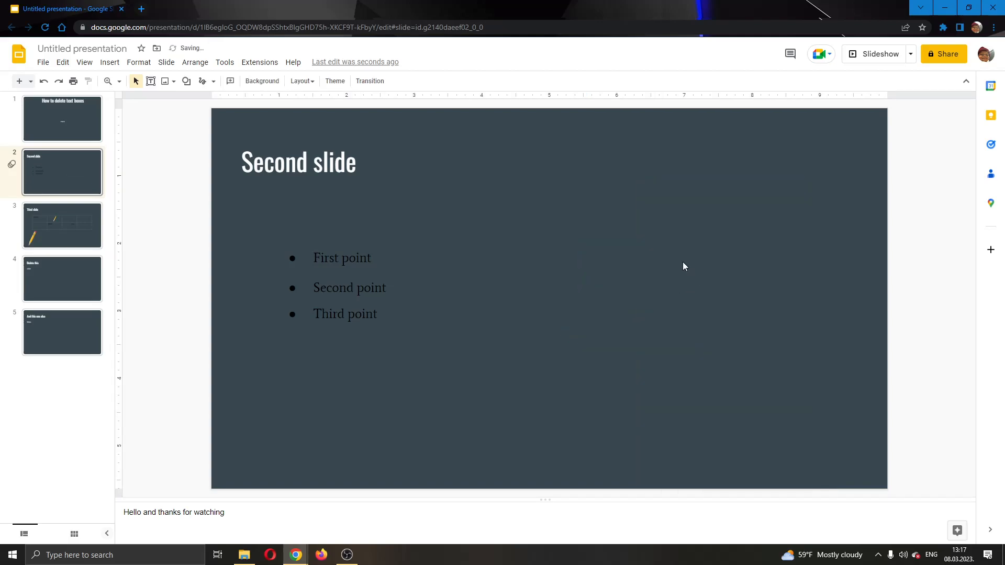
{"action": "mouse_move", "coordinate": [698, 223]}
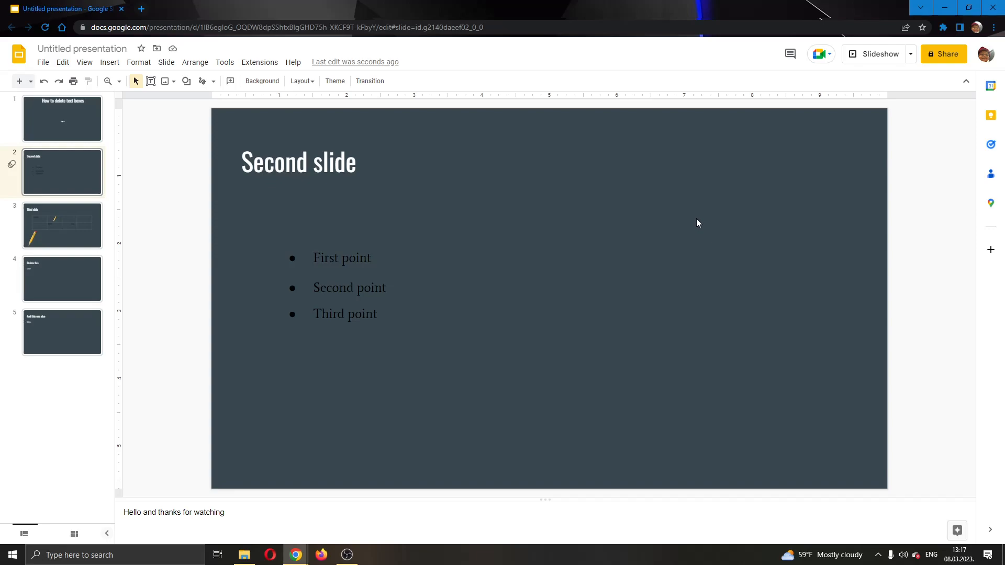
{"action": "mouse_move", "coordinate": [248, 175]}
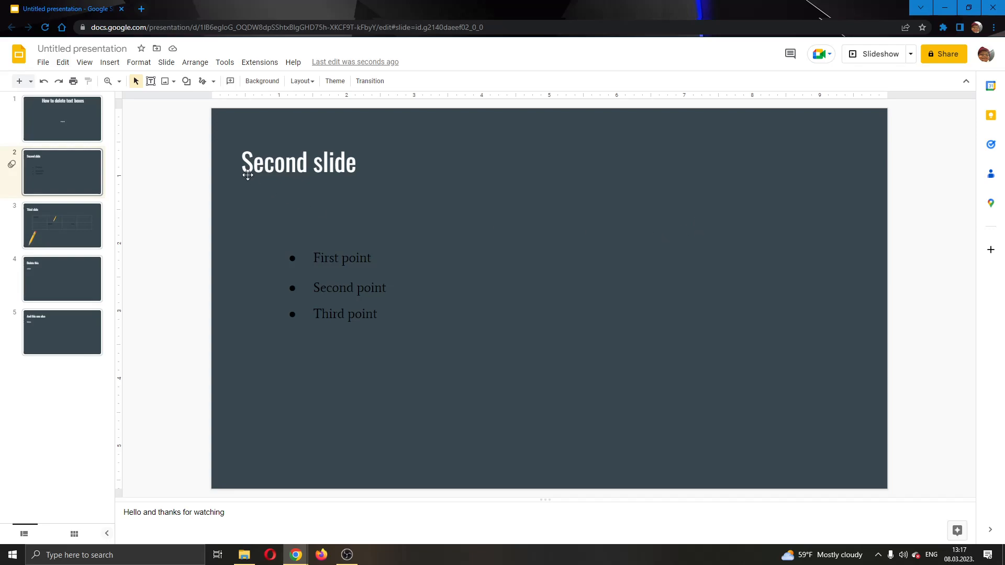
{"action": "mouse_move", "coordinate": [63, 71]}
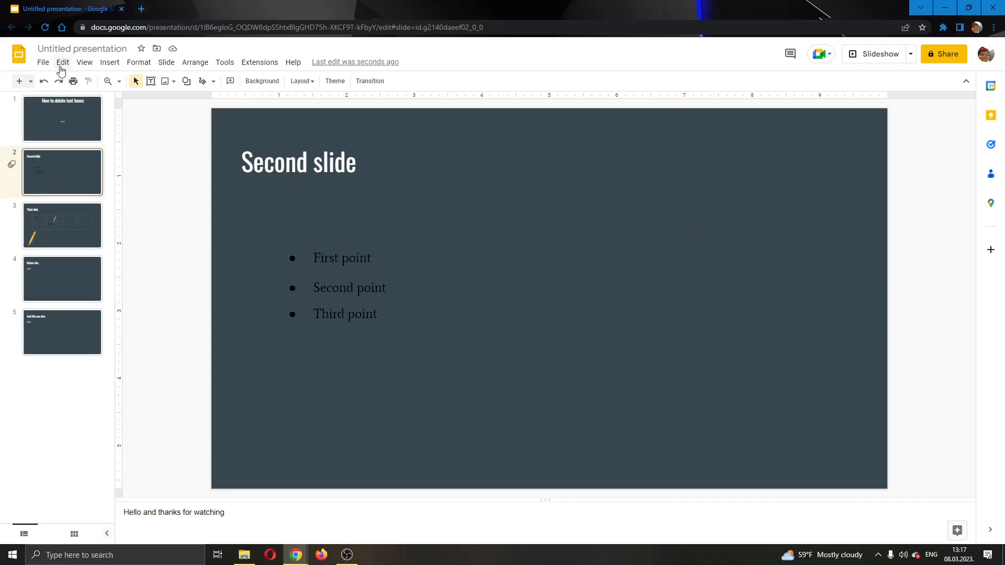
- Restore the deleted Tutorial video box with Edit > Undo and clear the selection
{"action": "left_click", "coordinate": [63, 62]}
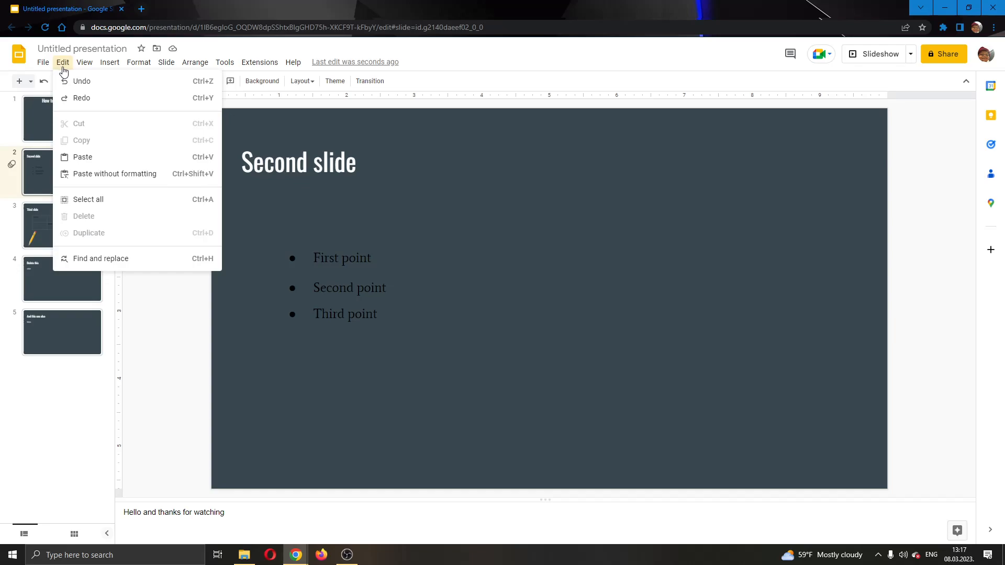
{"action": "mouse_move", "coordinate": [105, 80]}
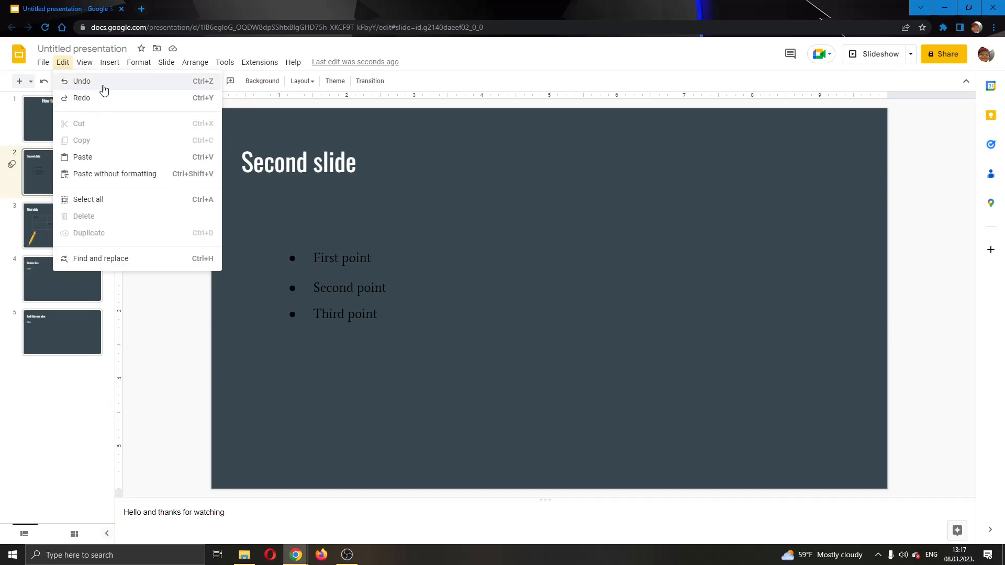
{"action": "left_click", "coordinate": [82, 97]}
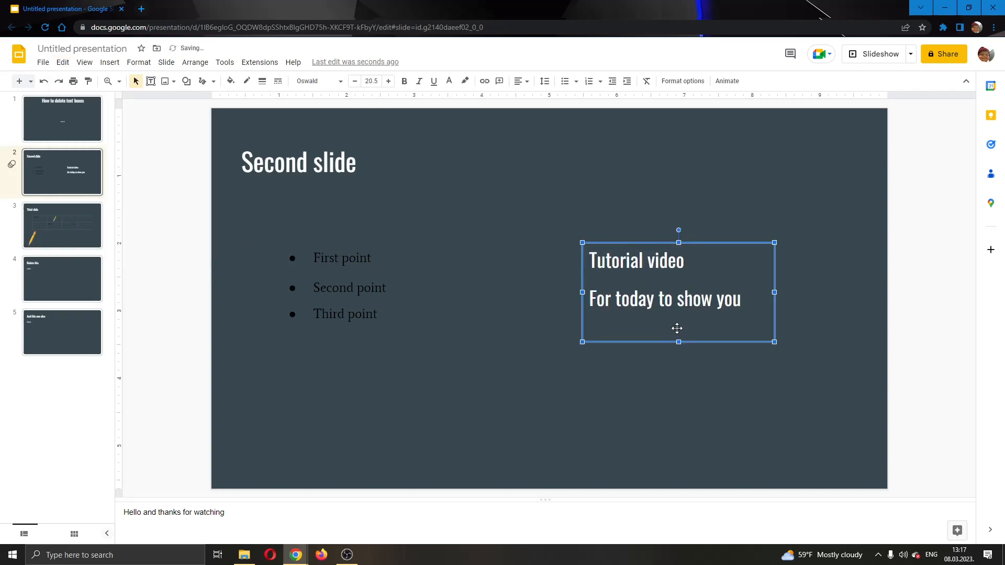
{"action": "left_click", "coordinate": [449, 417]}
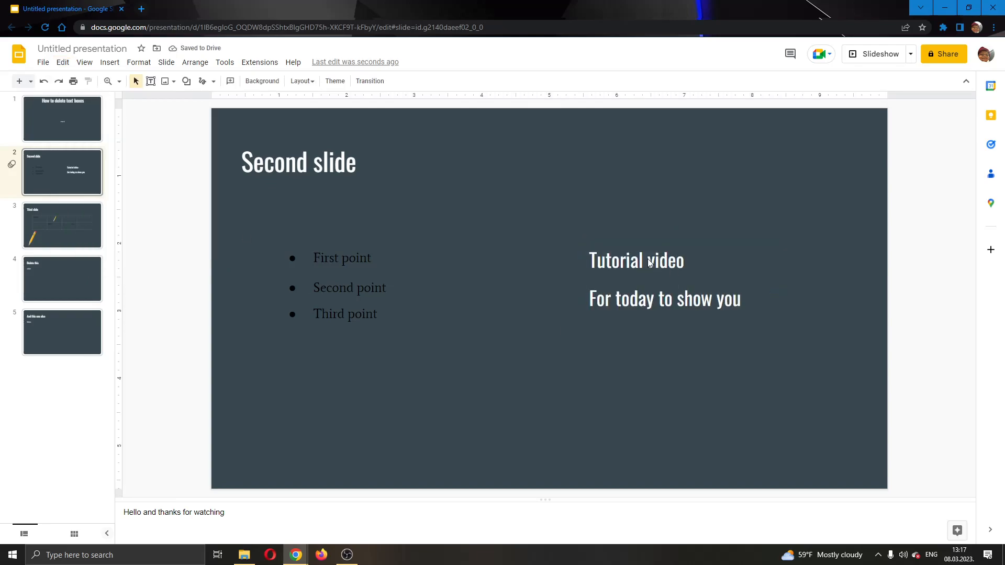
{"action": "mouse_move", "coordinate": [683, 282]}
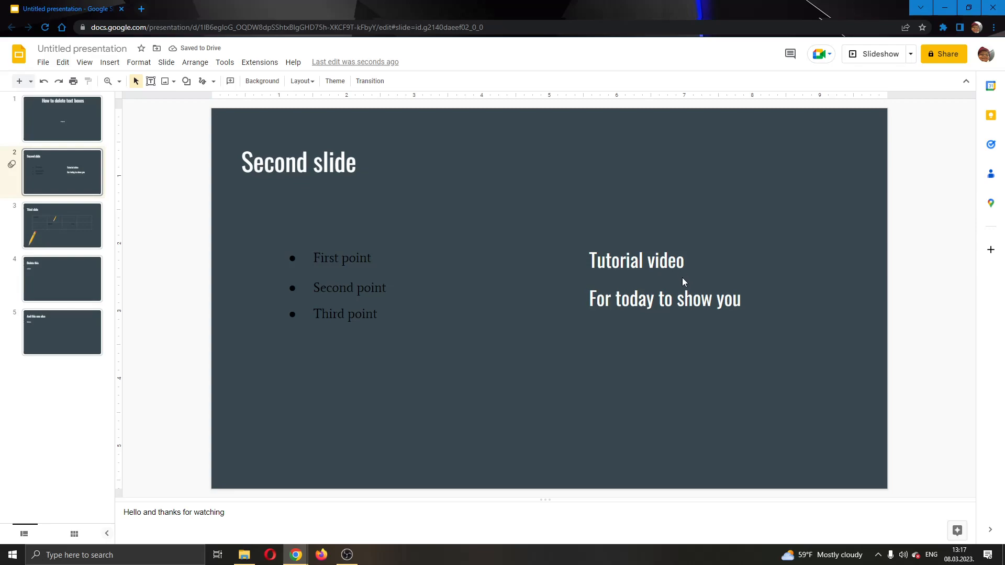
{"action": "mouse_move", "coordinate": [549, 174]}
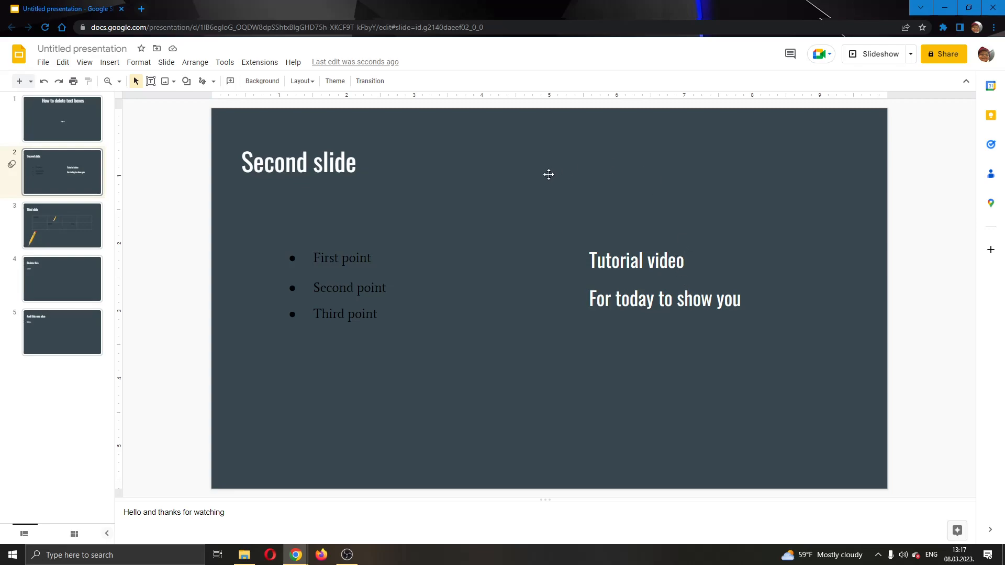